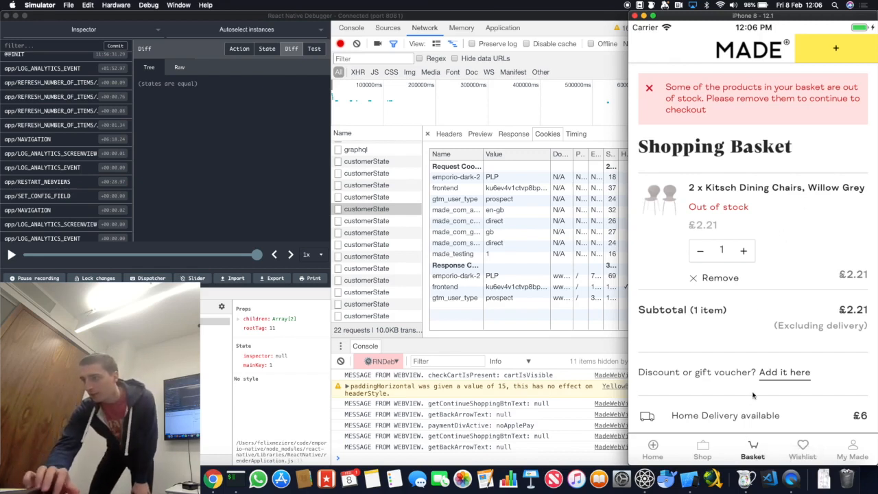
# Tap the My Made tab twice to reach Rob's signed-in My account page
pyautogui.click(853, 450)
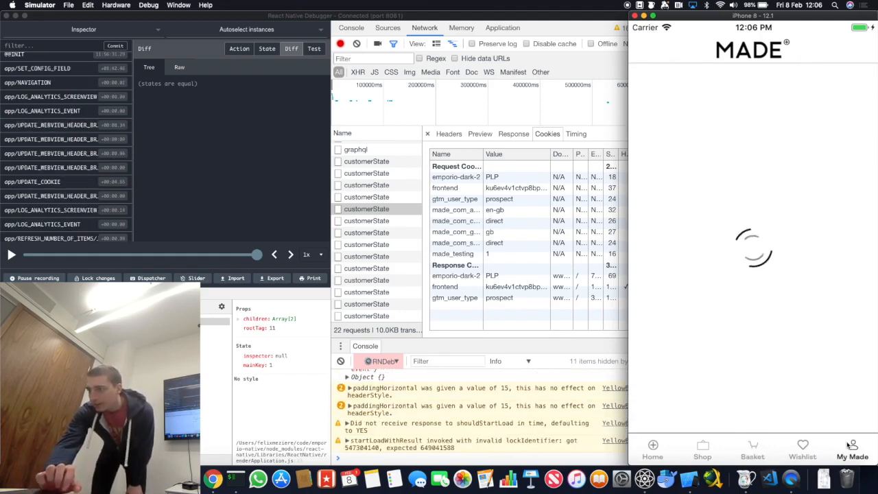
pyautogui.moveTo(765, 424)
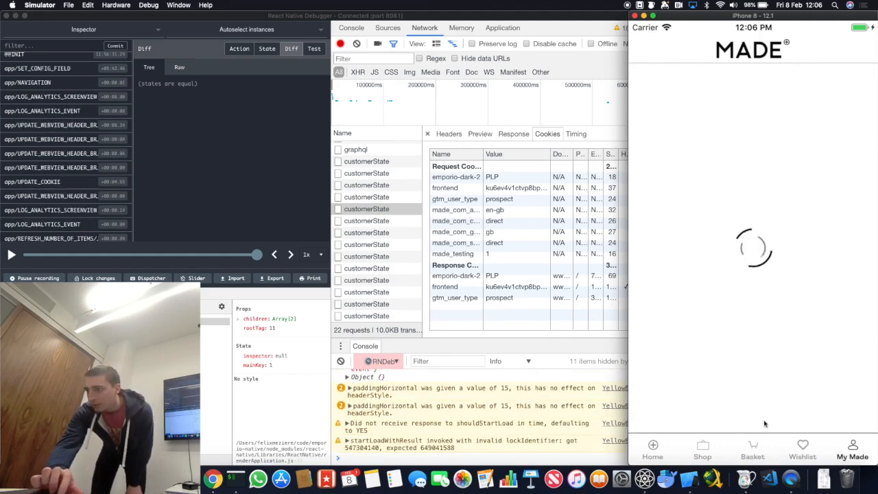
pyautogui.click(853, 450)
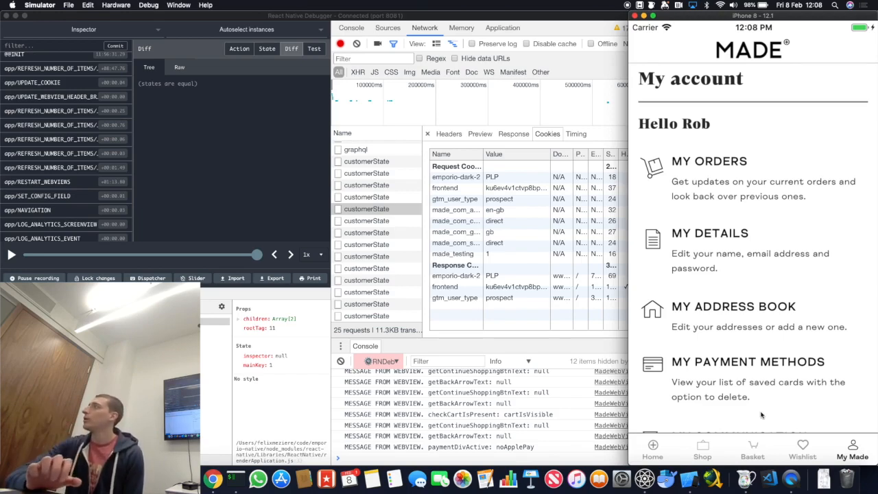
# Bring React Native Debugger into focus to restart the network capture
pyautogui.click(753, 450)
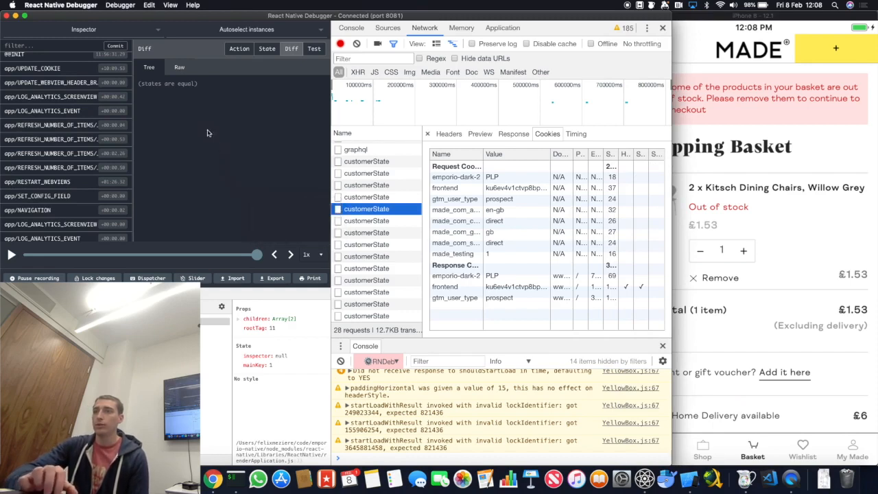
pyautogui.moveTo(212, 173)
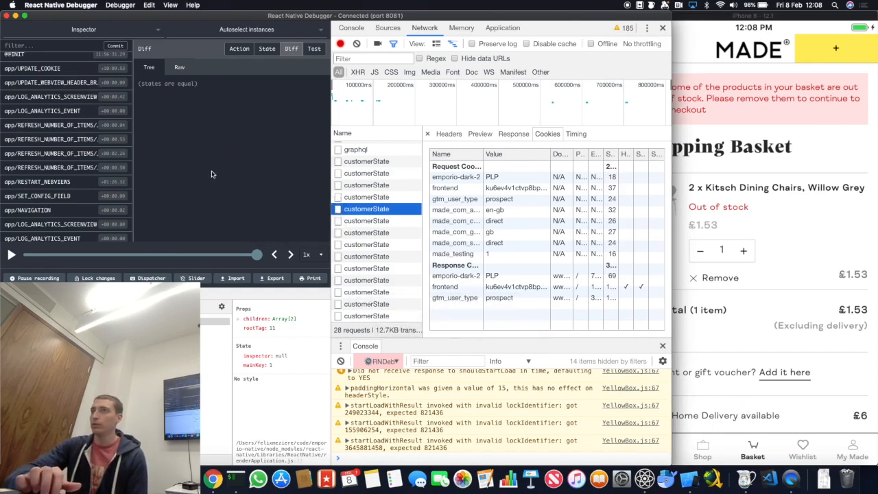
pyautogui.moveTo(199, 150)
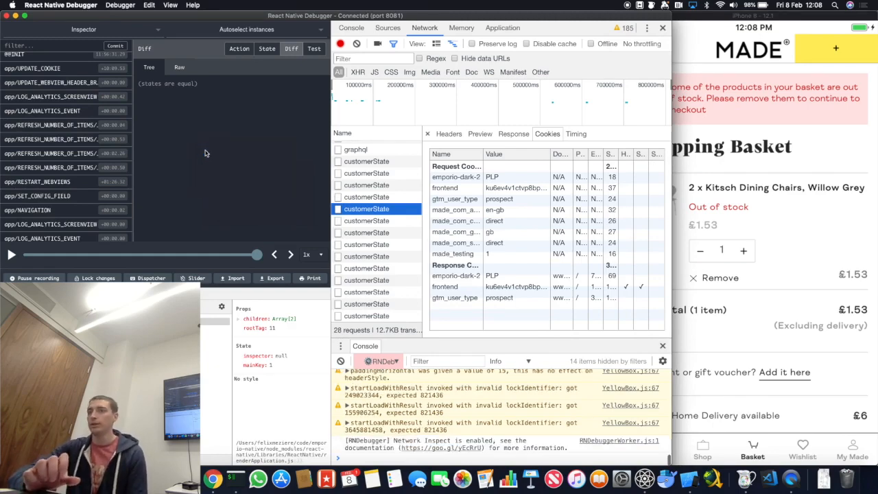
pyautogui.moveTo(459, 82)
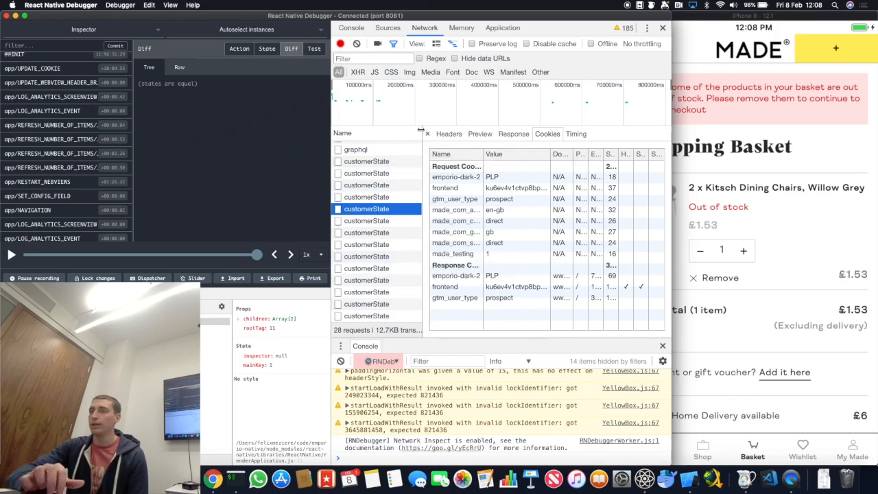
pyautogui.moveTo(741, 251)
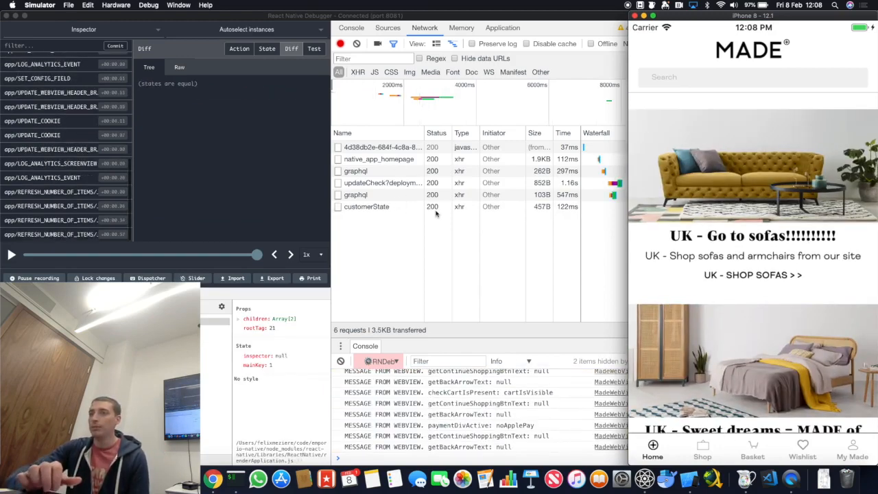
# Tap Basket, then My Made, and view a customerState request's cookies
pyautogui.click(753, 449)
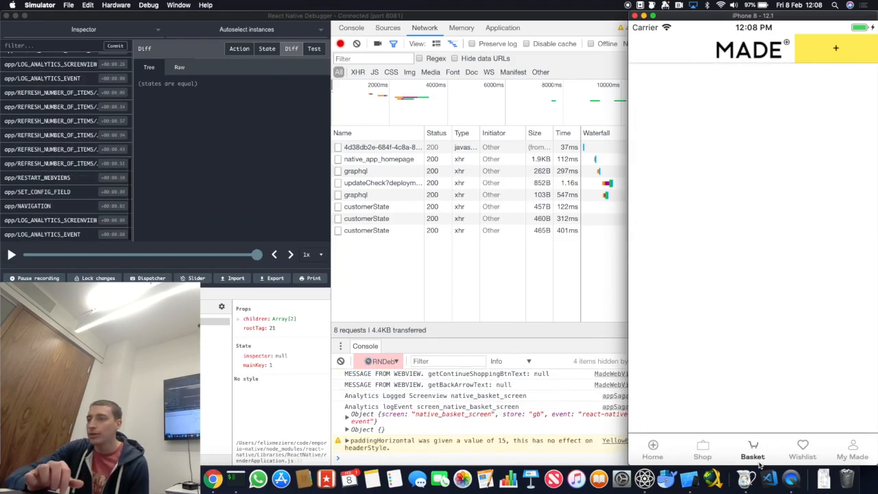
pyautogui.click(752, 450)
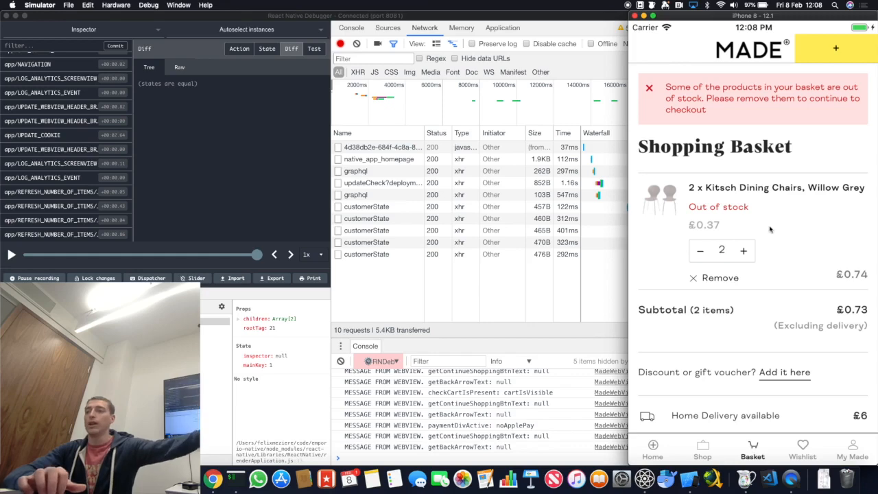
pyautogui.click(852, 449)
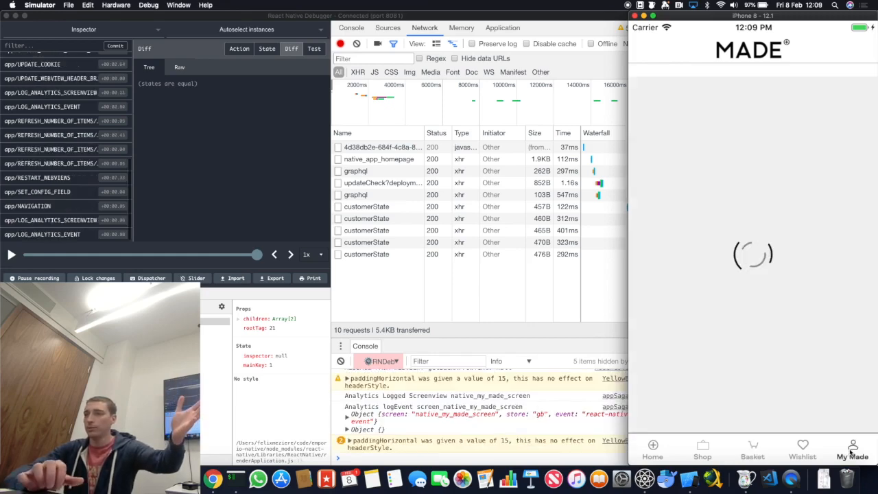
pyautogui.click(852, 450)
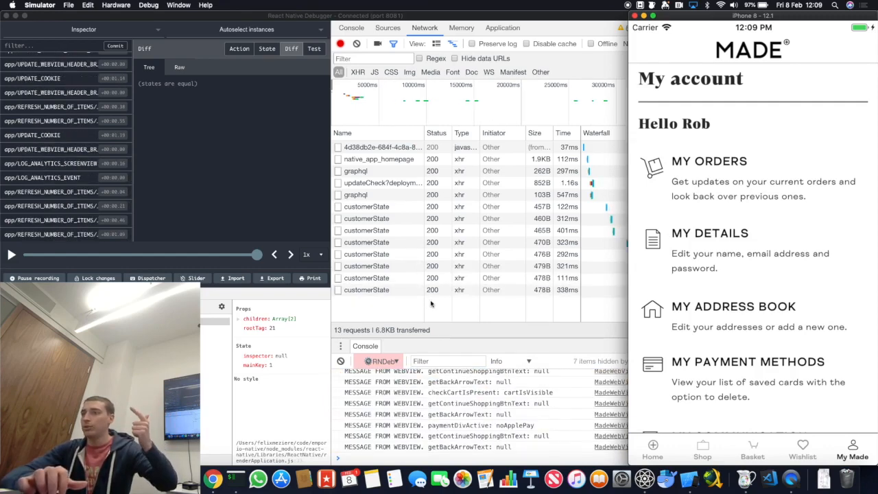
pyautogui.click(366, 243)
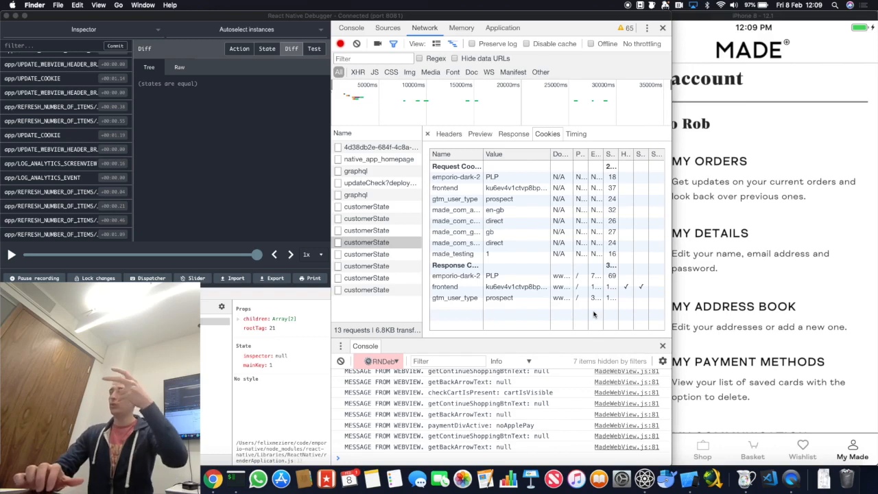
# Inspect the frontend cookie of another customerState request in the debugger
pyautogui.click(456, 286)
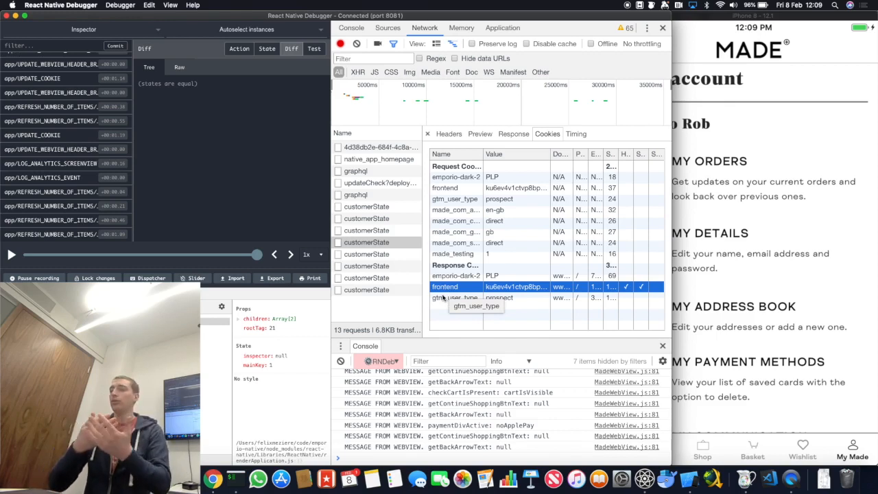
pyautogui.moveTo(457, 243)
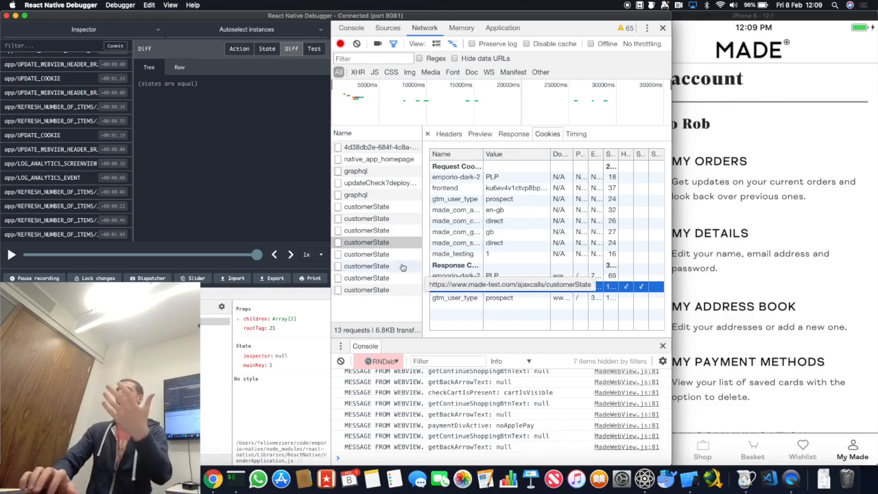
pyautogui.click(445, 286)
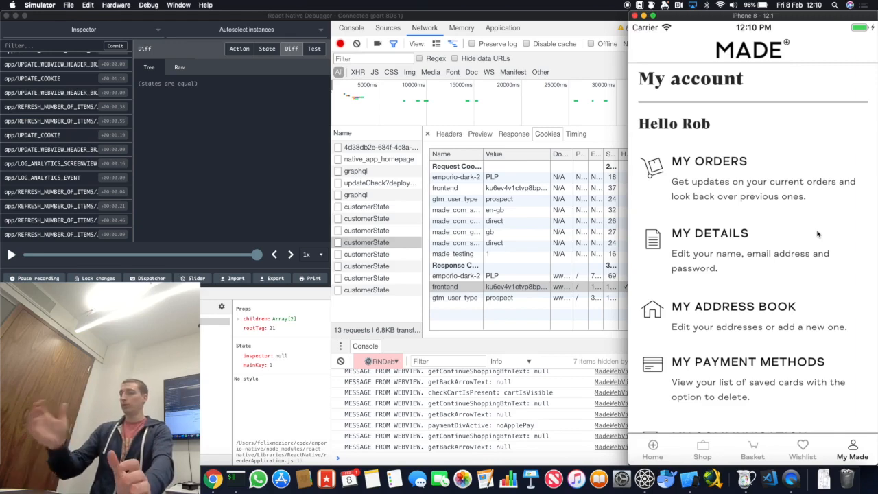
pyautogui.moveTo(408, 305)
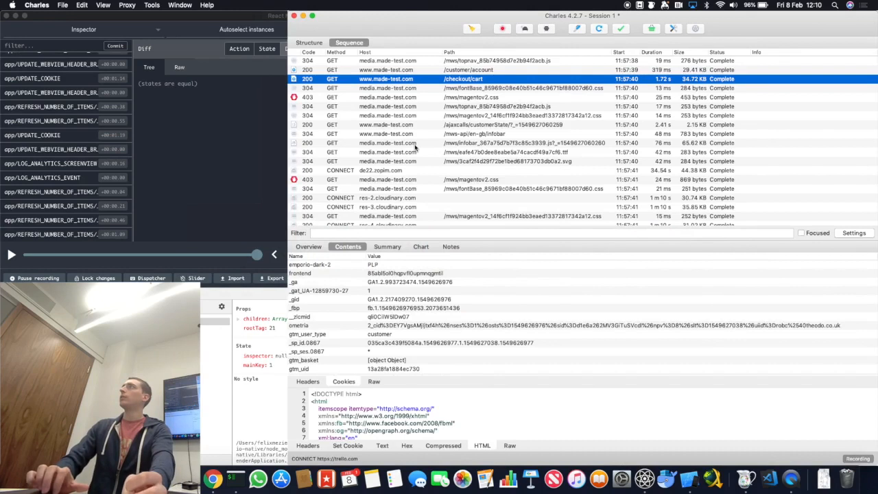
pyautogui.moveTo(369, 157)
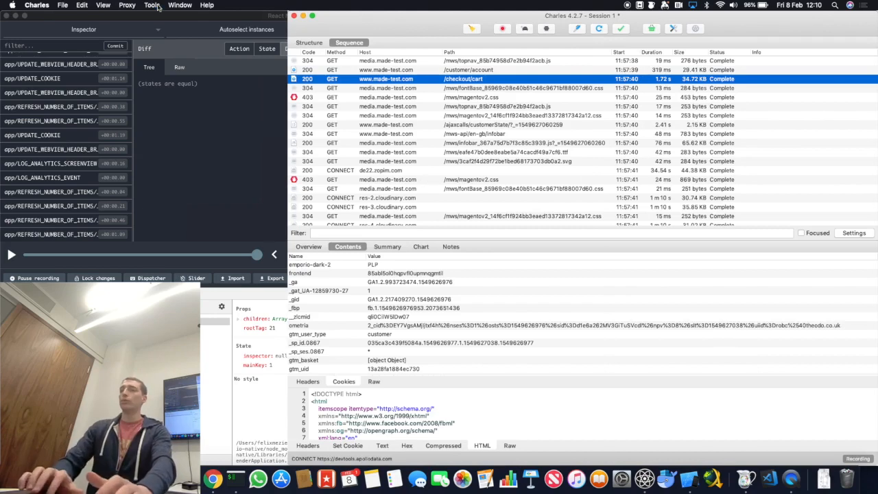
# Browse Charles Proxy's Window and Proxy menus
pyautogui.click(206, 5)
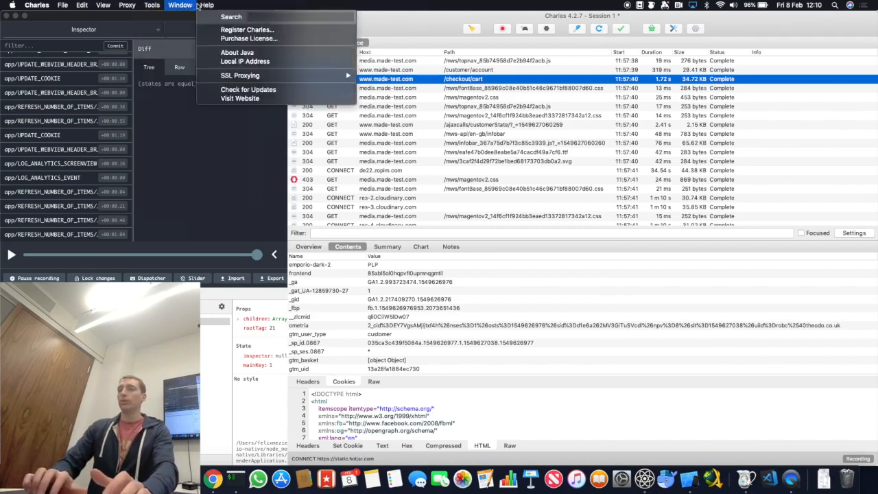
pyautogui.click(127, 5)
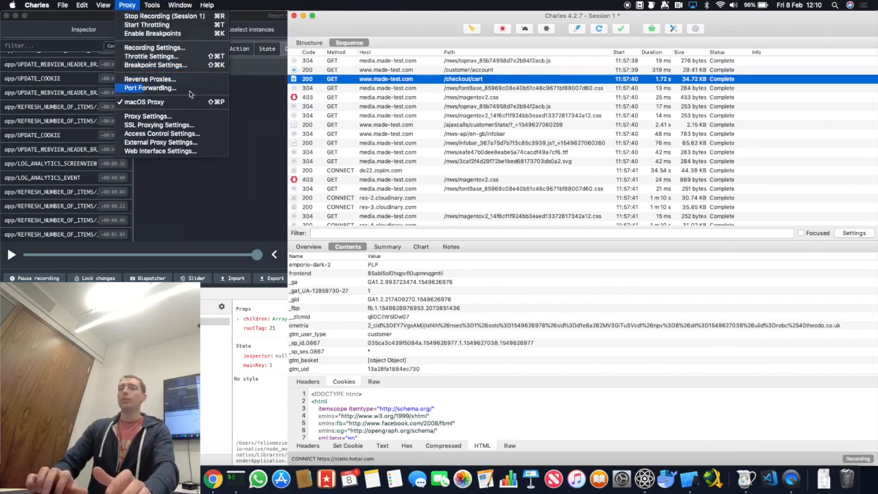
pyautogui.moveTo(158, 124)
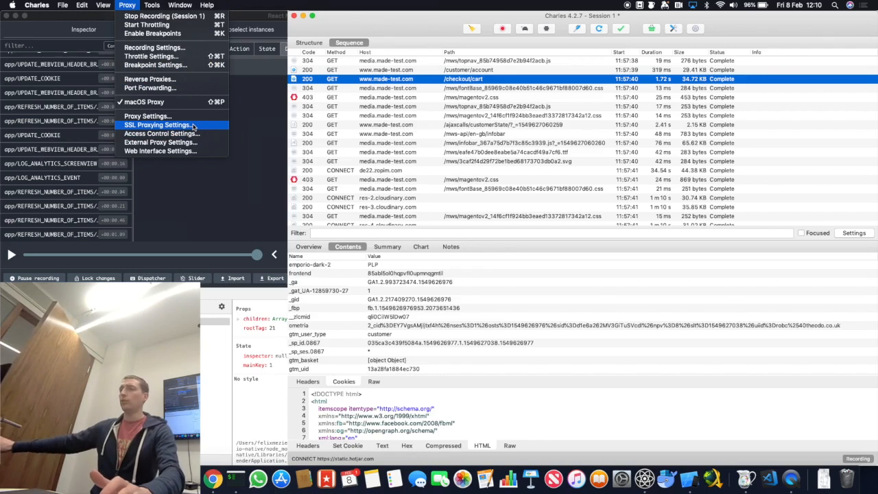
pyautogui.moveTo(320, 230)
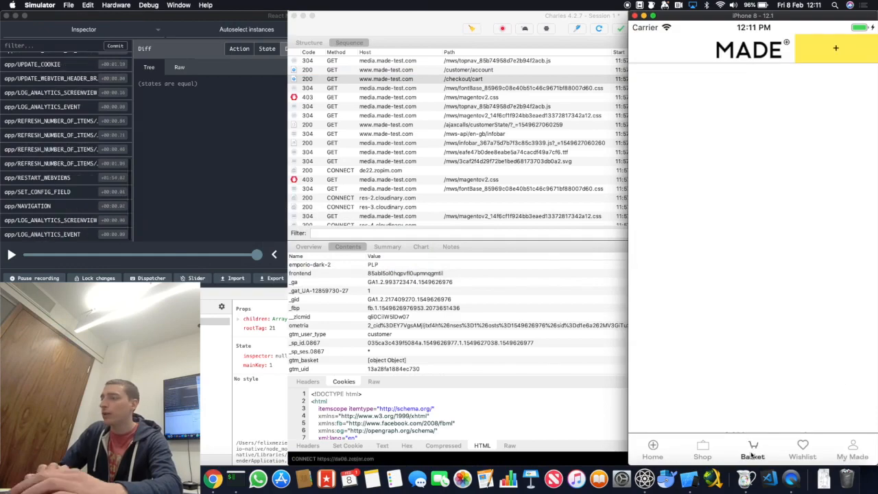
# Open the MADE app's basket to trigger a new checkout/cart request
pyautogui.click(753, 451)
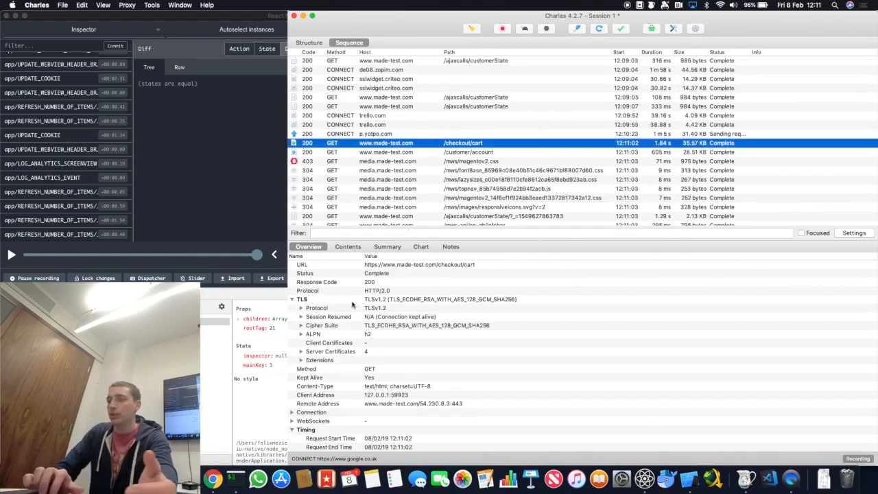
# View the new checkout/cart request's request and response cookies in Contents
pyautogui.click(348, 246)
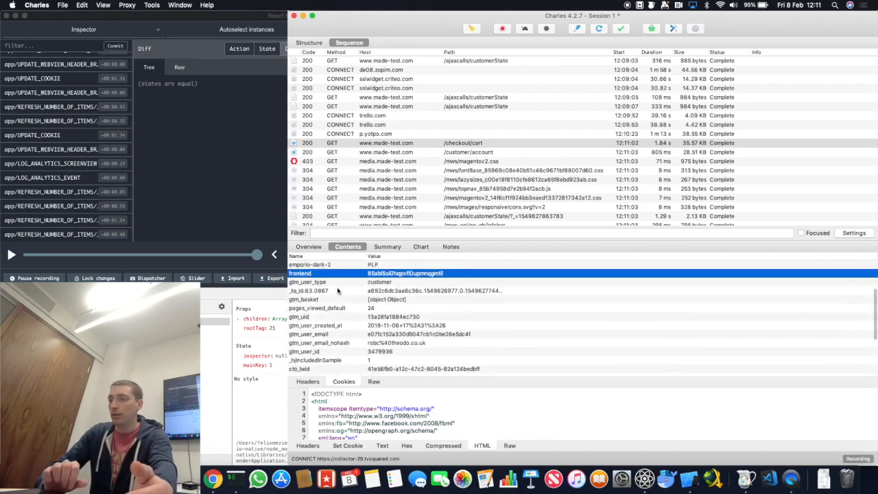
pyautogui.click(376, 134)
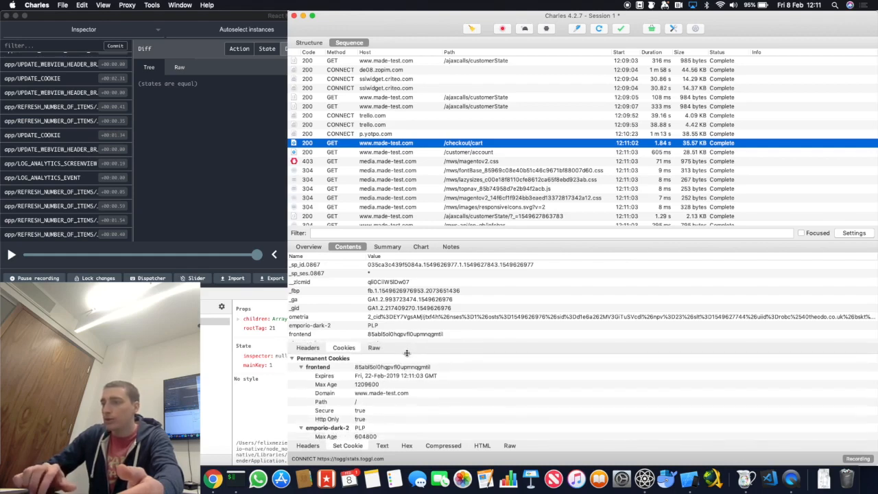
pyautogui.click(469, 152)
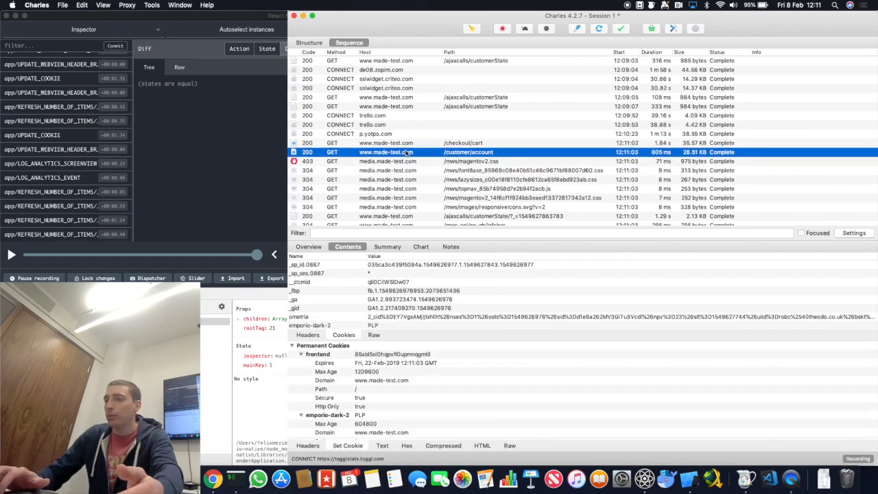
pyautogui.click(463, 142)
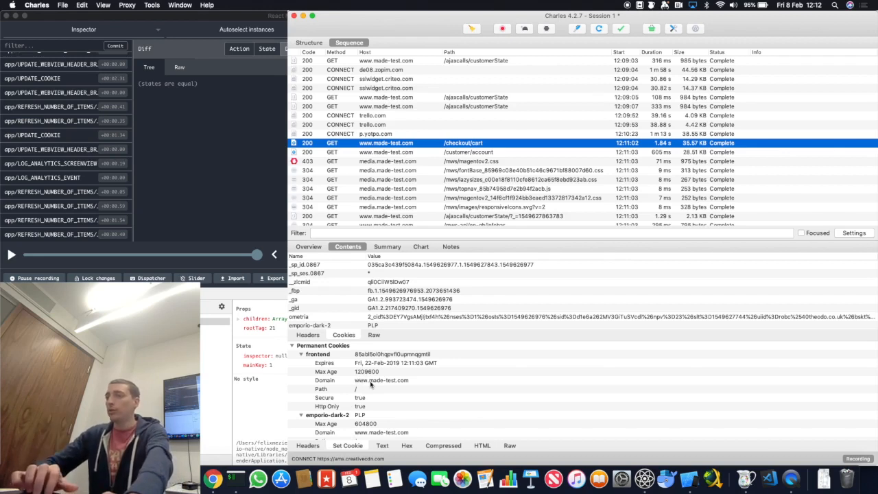
pyautogui.click(382, 380)
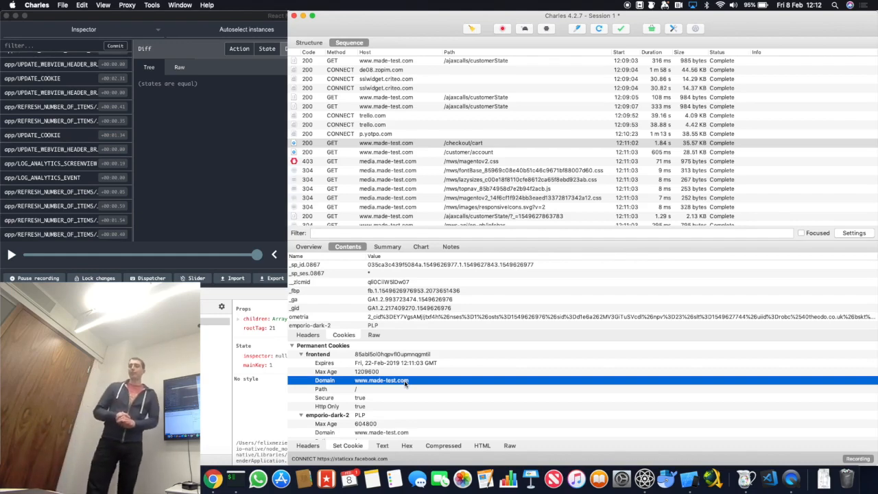
# Switch away from Charles Proxy to compare with the app code
pyautogui.press('cmd+tab')
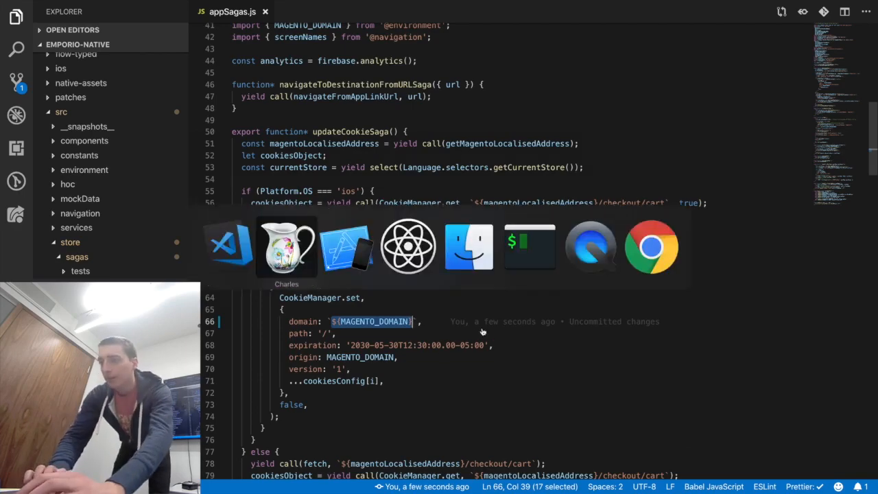
pyautogui.click(287, 247)
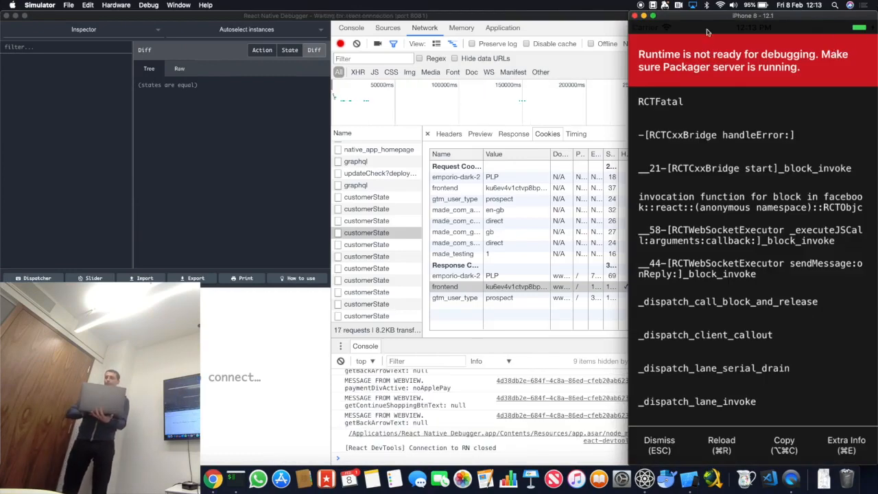
# Check the Mac's connected Wi-Fi network from the menu bar
pyautogui.click(736, 5)
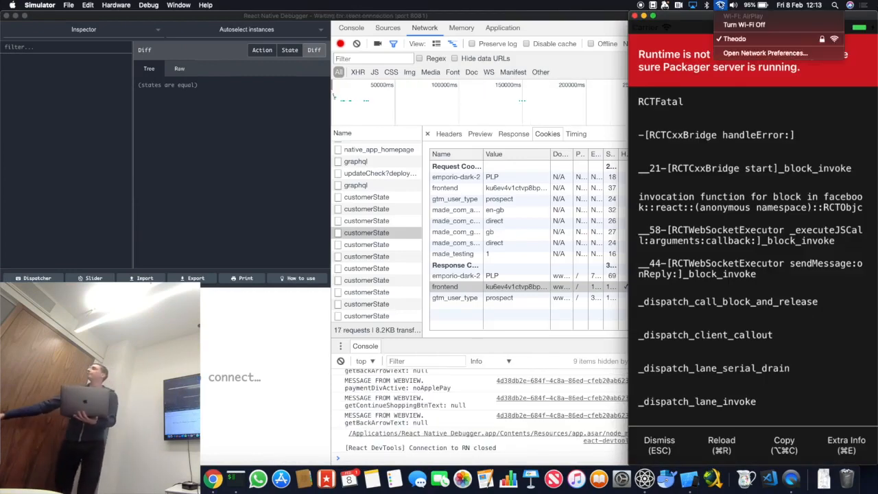